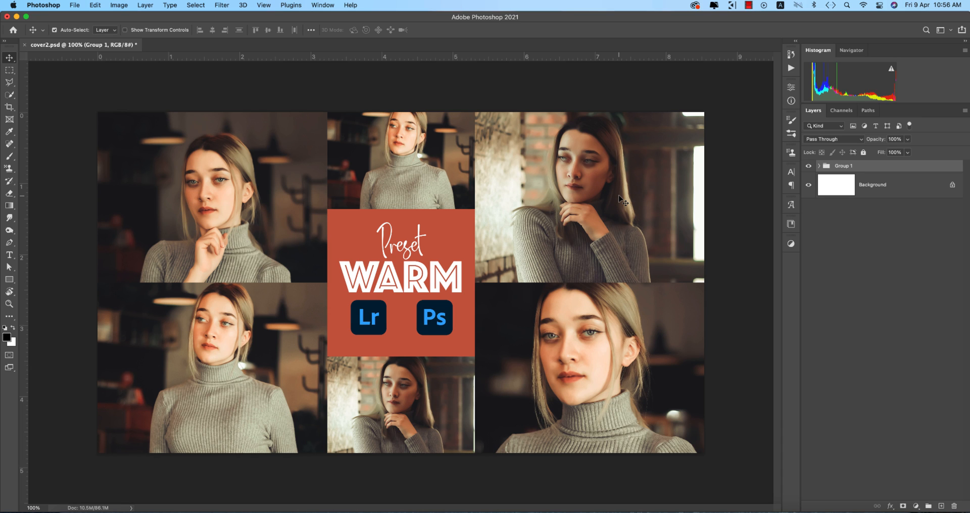
{"action": "mouse_move", "coordinate": [724, 228]}
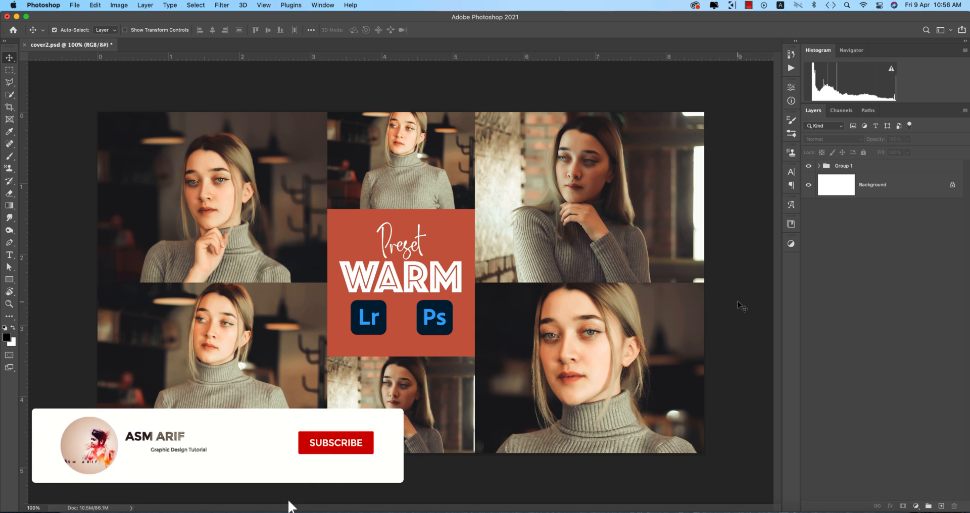
Step: Open the portrait photo of the woman by the brick wall from disk
{"action": "left_click", "coordinate": [335, 443]}
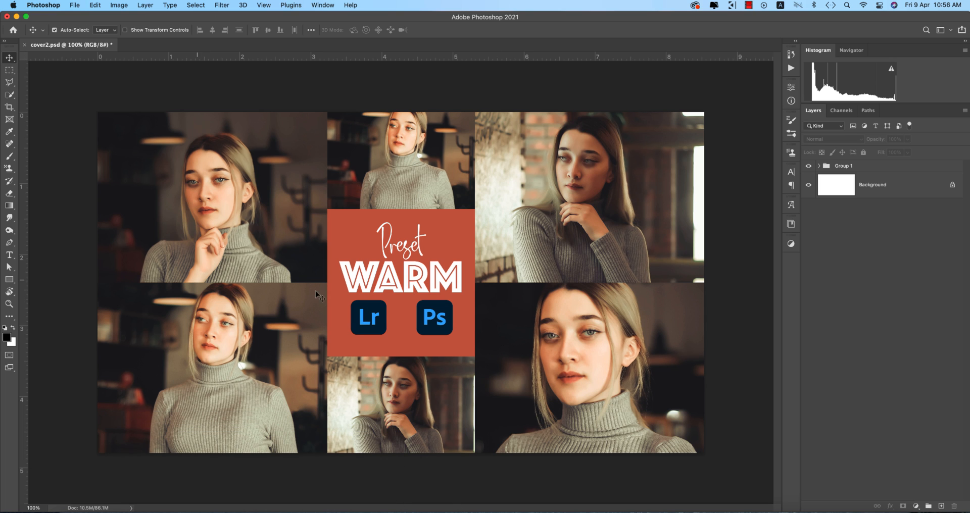
{"action": "mouse_move", "coordinate": [698, 315]}
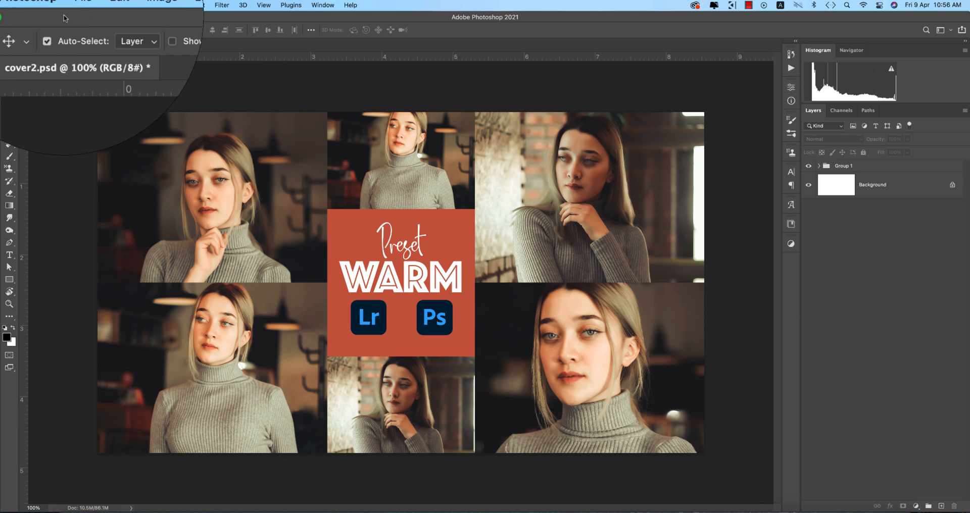
{"action": "left_click", "coordinate": [74, 5]}
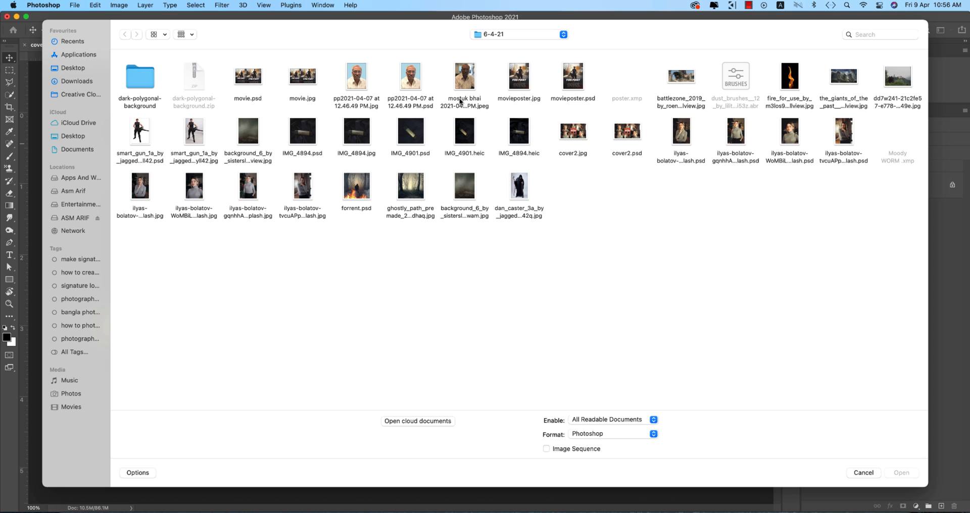
{"action": "mouse_move", "coordinate": [380, 216]}
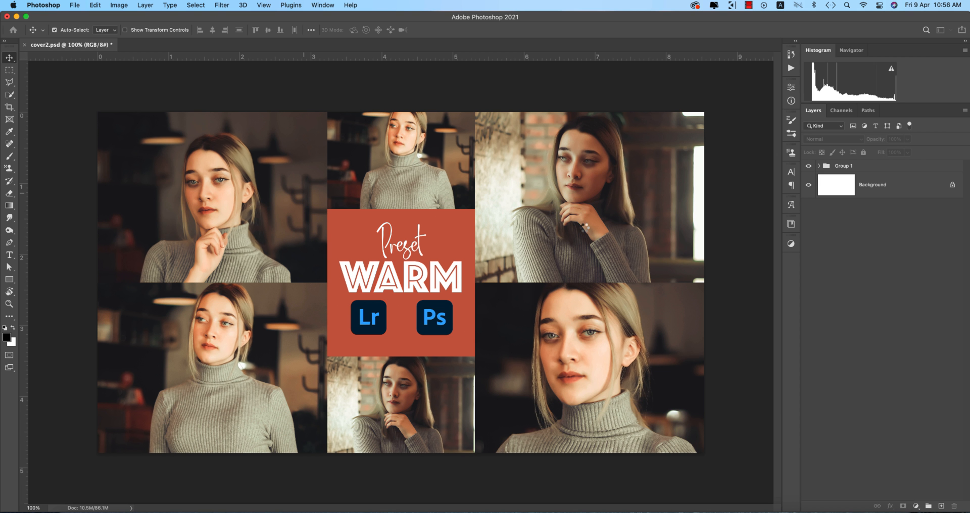
{"action": "left_click", "coordinate": [186, 45]}
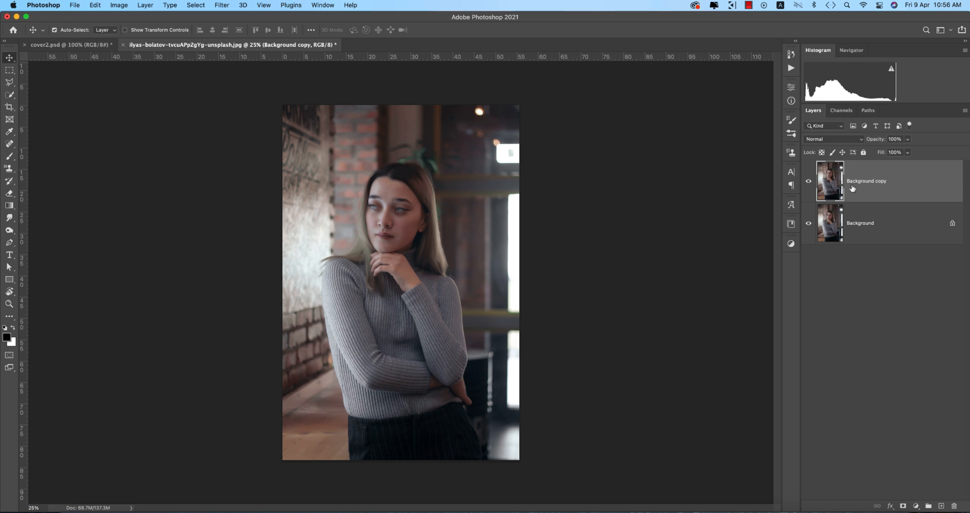
{"action": "mouse_move", "coordinate": [925, 183]}
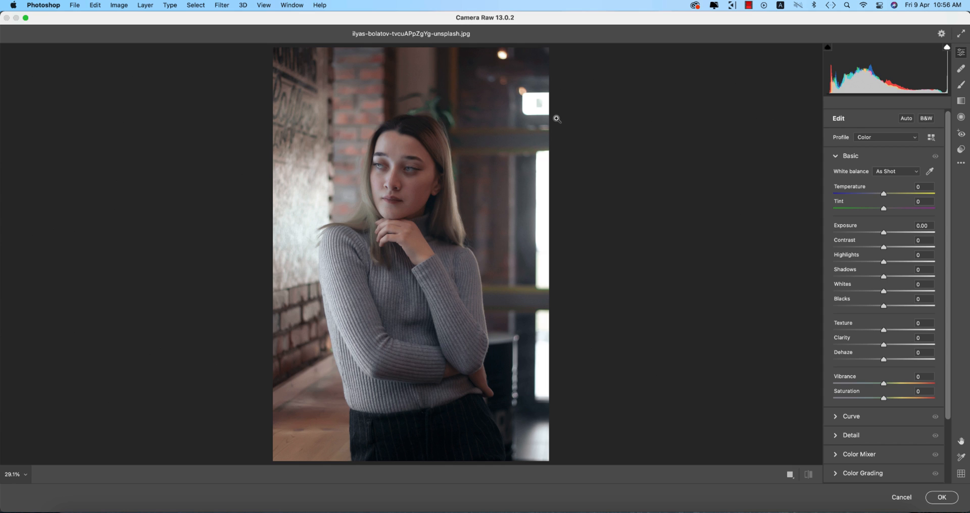
{"action": "mouse_move", "coordinate": [863, 246]}
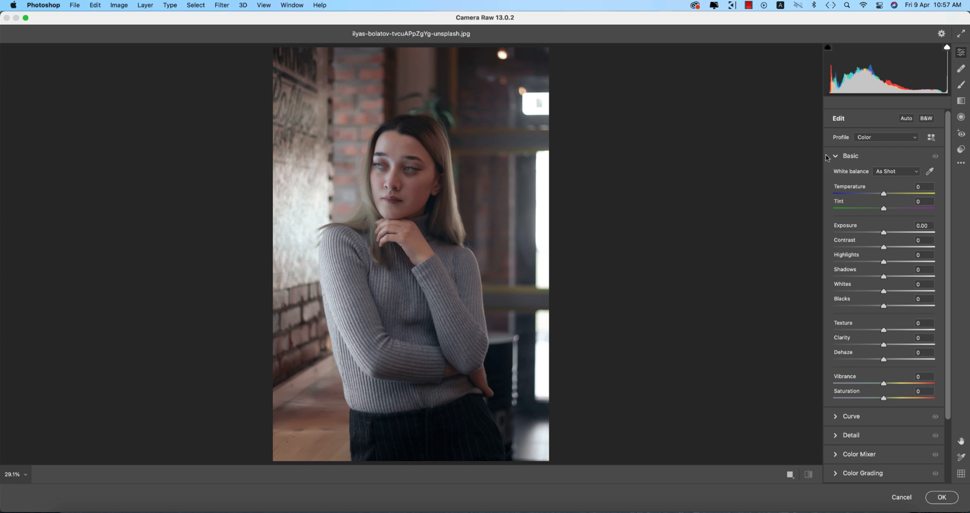
Step: Toggle the Camera Raw Basic adjustments panel collapsed and expanded
{"action": "left_click", "coordinate": [836, 156]}
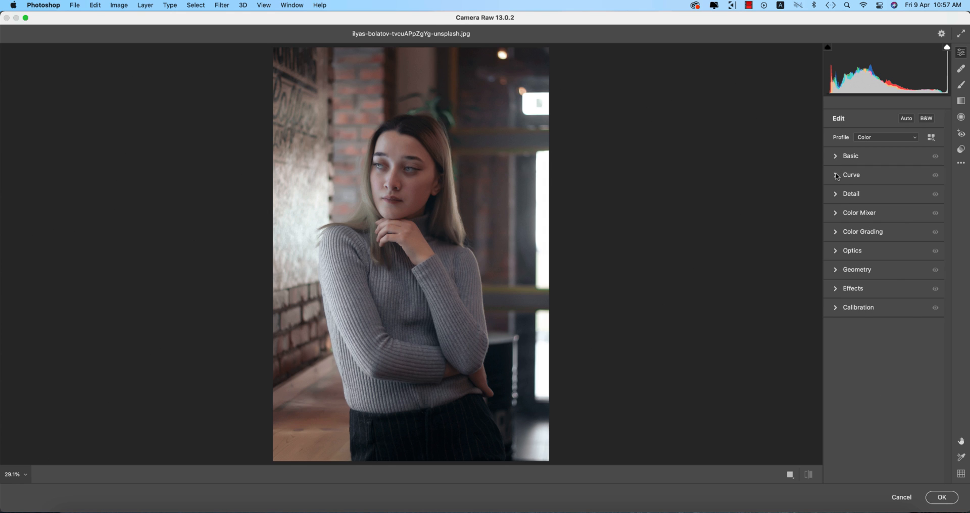
{"action": "left_click", "coordinate": [851, 155]}
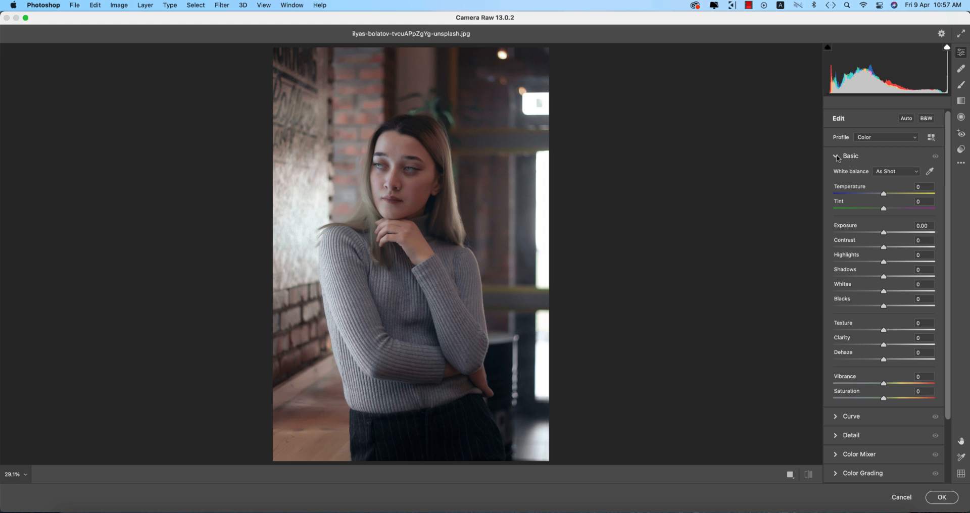
{"action": "left_click", "coordinate": [836, 156]}
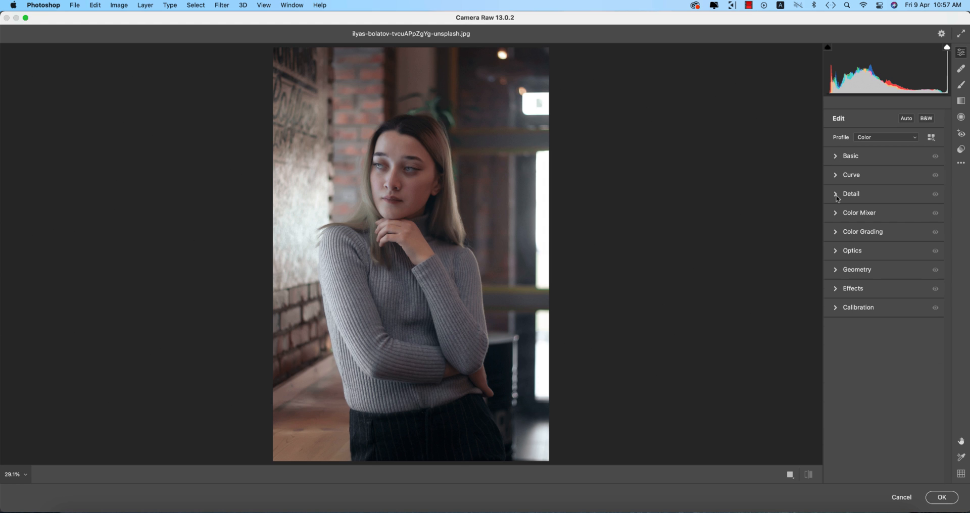
{"action": "left_click", "coordinate": [851, 156]}
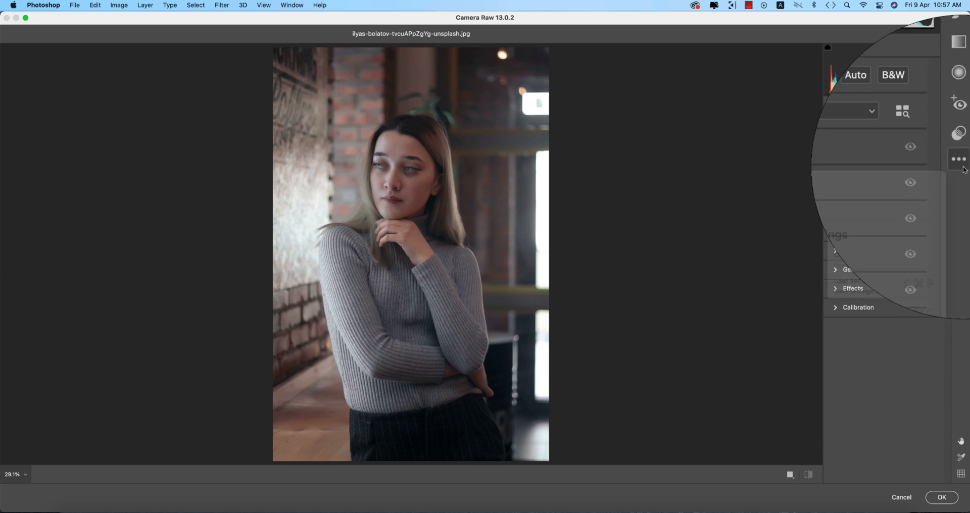
Step: Load the Moody WORM .xmp settings from the 6-4-21 folder
{"action": "left_click", "coordinate": [960, 159]}
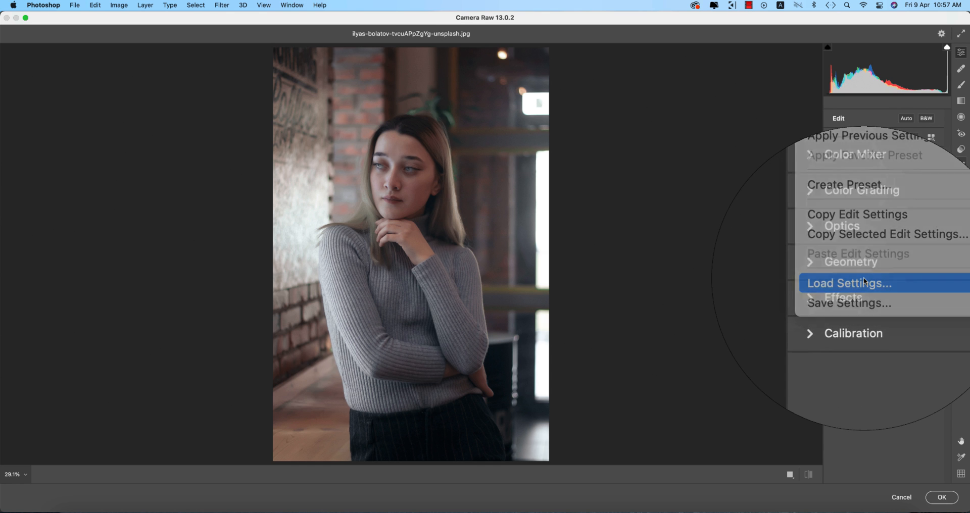
{"action": "left_click", "coordinate": [849, 283]}
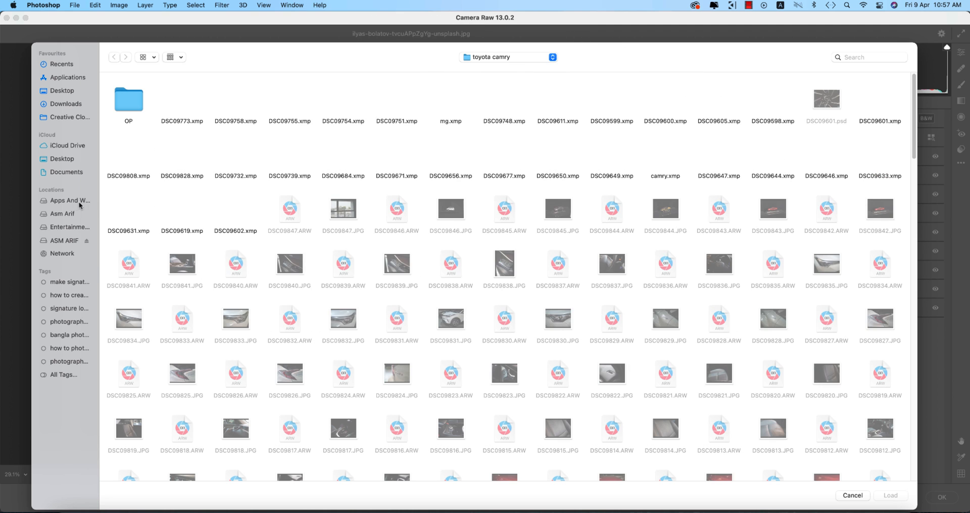
{"action": "left_click", "coordinate": [69, 200]}
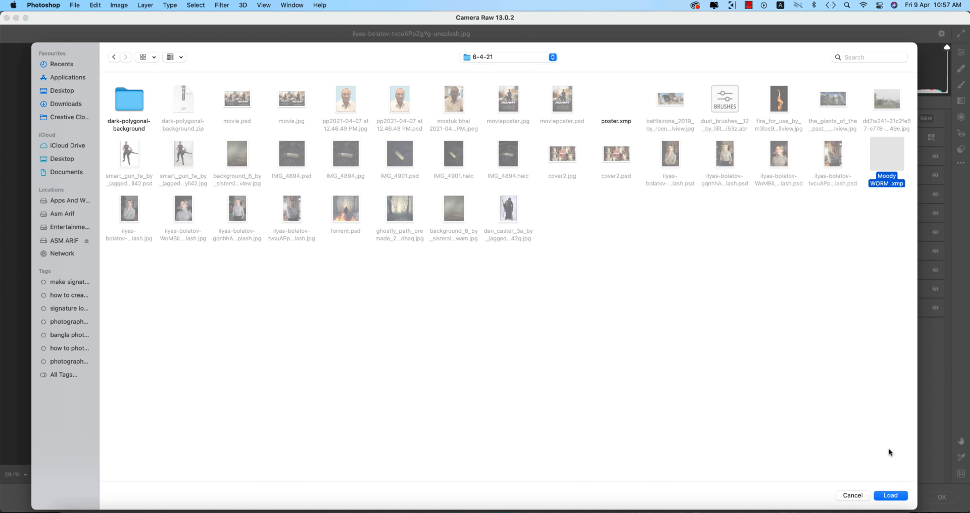
{"action": "left_click", "coordinate": [891, 496]}
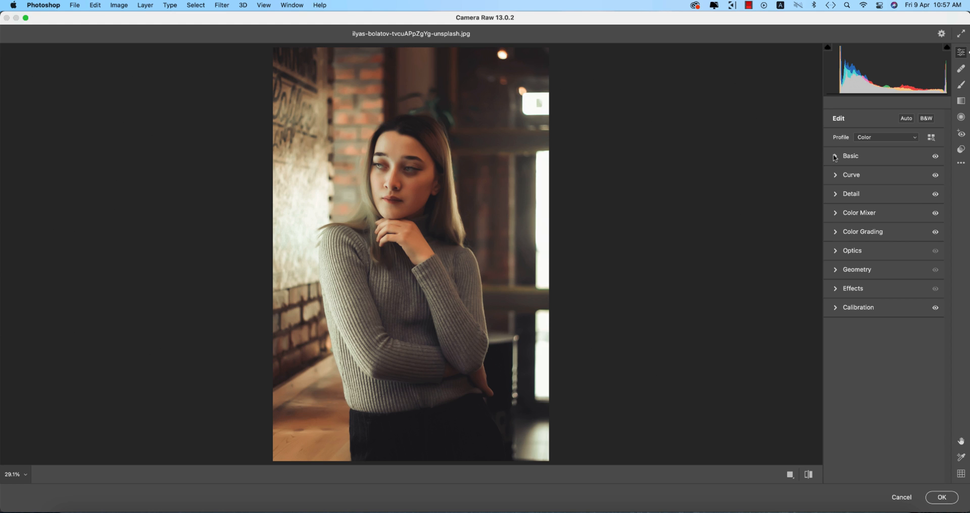
Step: Review the preset's Temperature, Contrast, Highlights, Shadows and Vibrance values in the Basic panel
{"action": "left_click", "coordinate": [850, 156]}
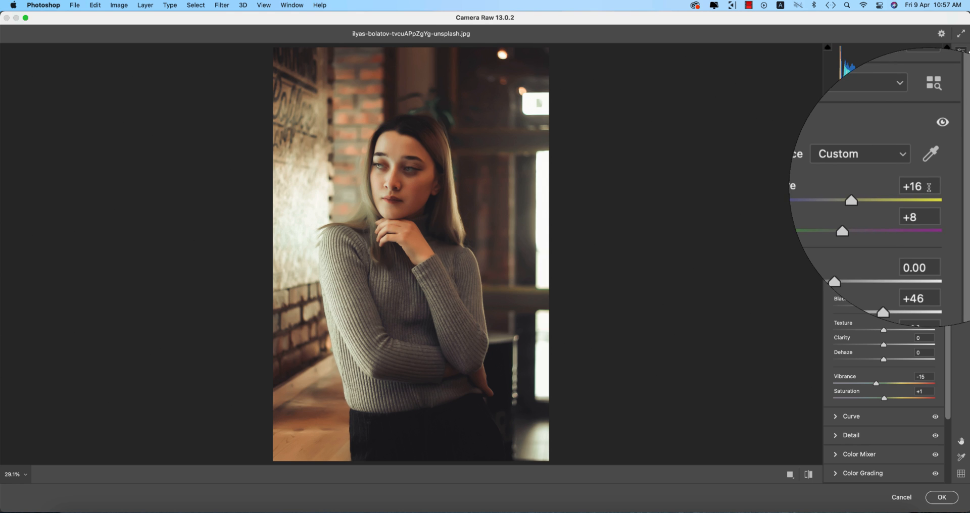
{"action": "left_click", "coordinate": [920, 196]}
{"action": "type", "text": "-28"}
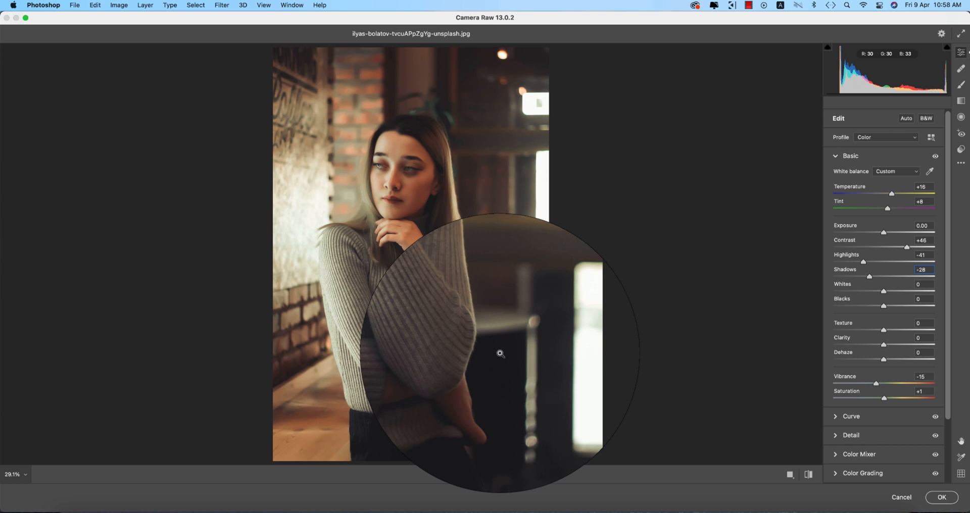
{"action": "left_click", "coordinate": [921, 270]}
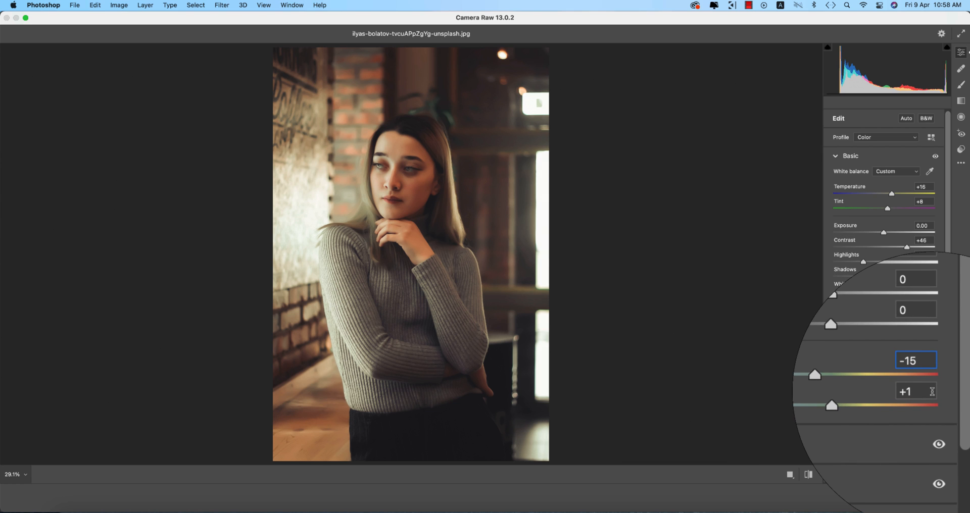
{"action": "left_click", "coordinate": [918, 391]}
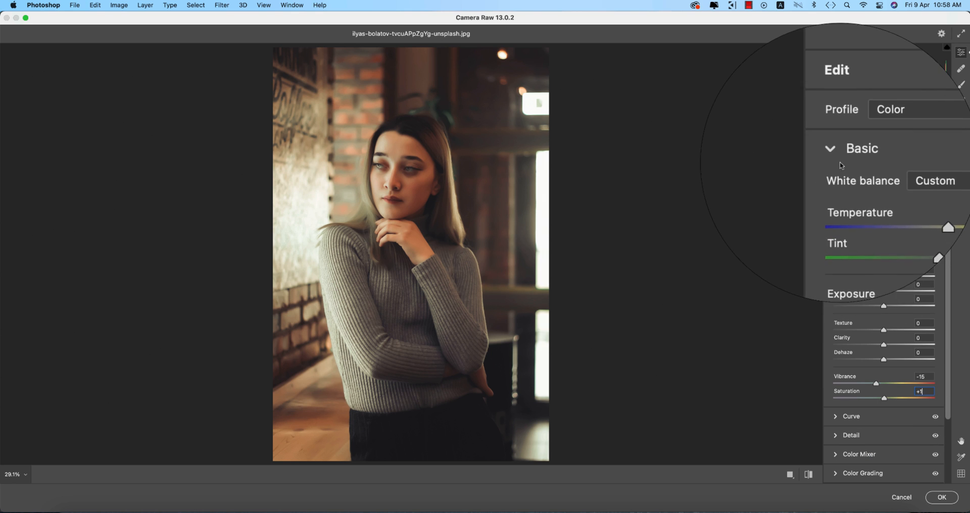
{"action": "left_click", "coordinate": [830, 149]}
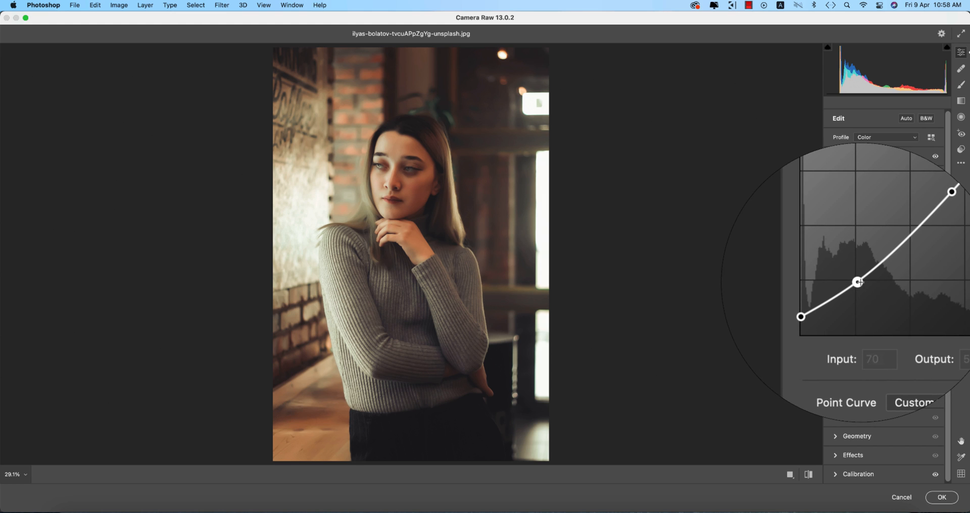
Step: Try reshaping the dark and upper-midtone points of the tone curve, then undo
{"action": "left_click_drag", "start_coordinate": [859, 282], "coordinate": [859, 282]}
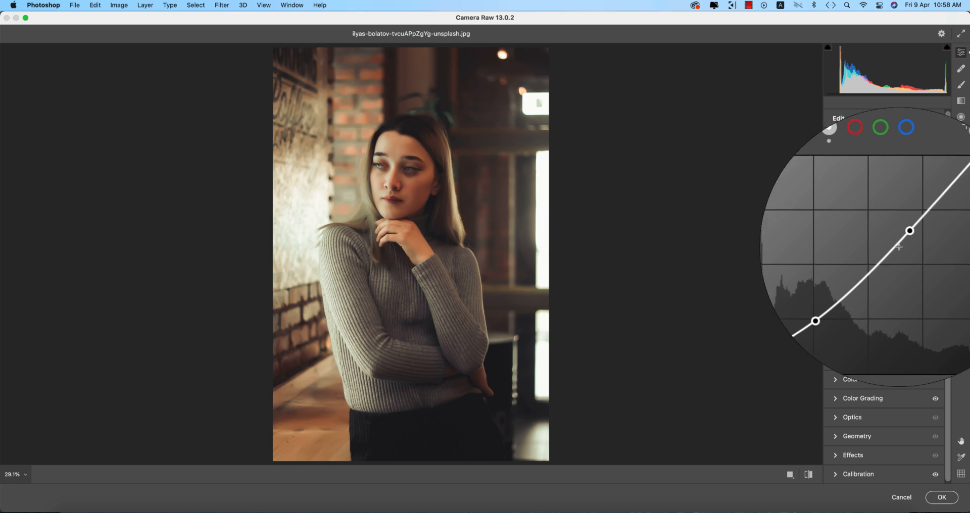
{"action": "left_click_drag", "start_coordinate": [909, 230], "coordinate": [903, 241]}
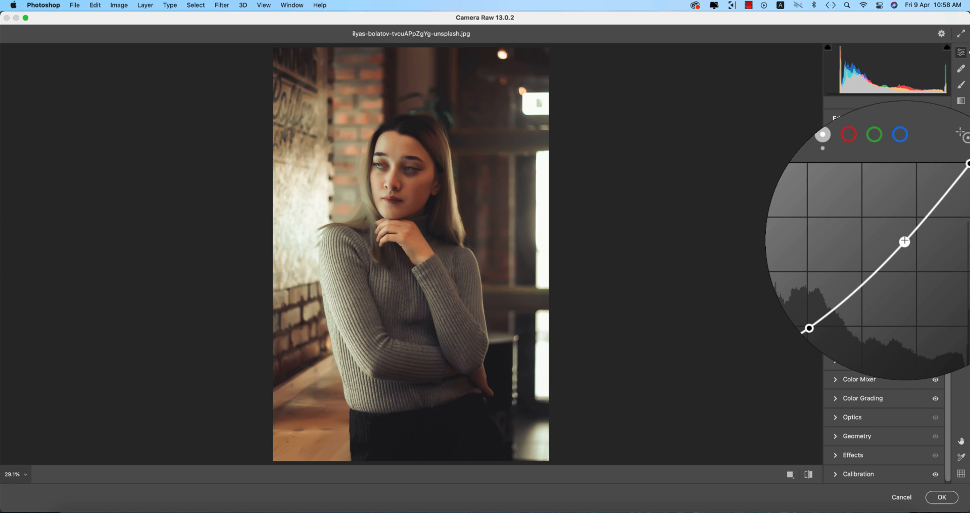
{"action": "key", "text": "cmd+z"}
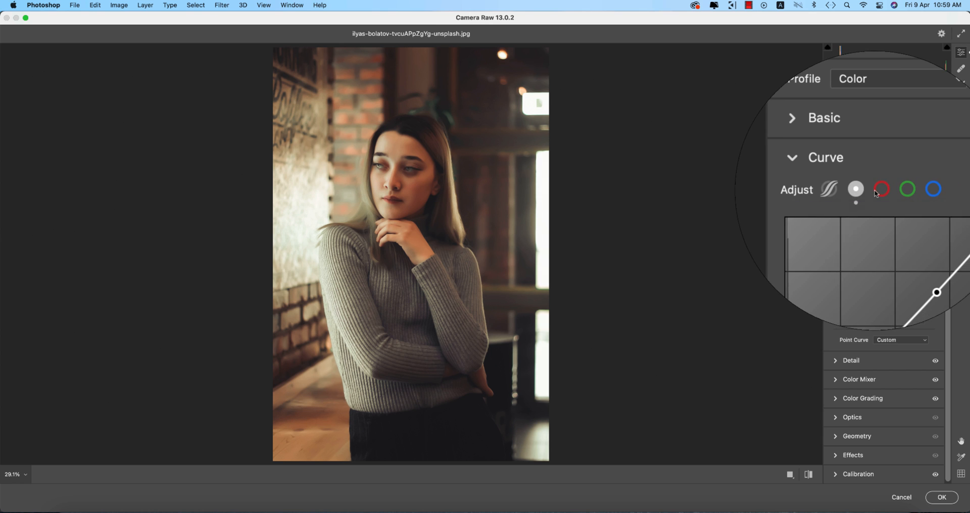
Step: Bend the red channel curve, undo both changes, and review sharpening 28 and noise reduction 47
{"action": "left_click", "coordinate": [909, 187]}
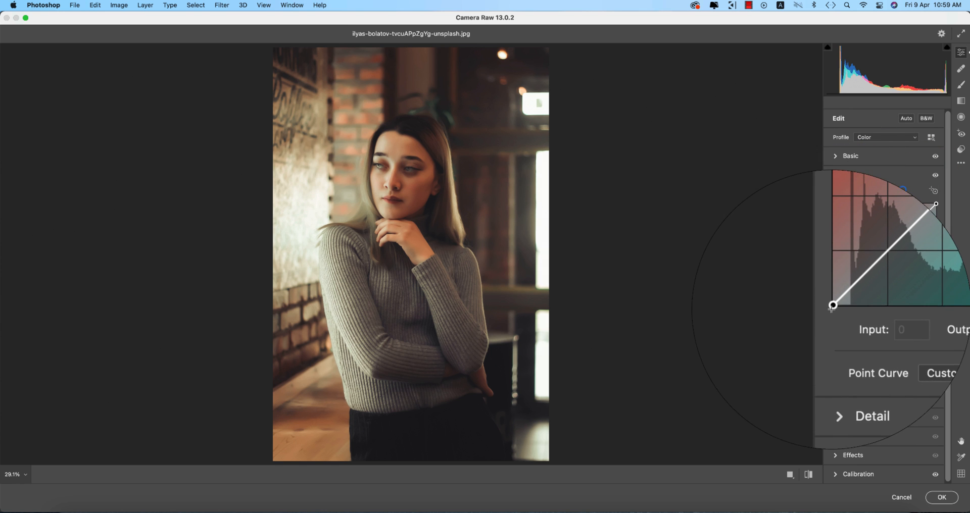
{"action": "left_click_drag", "start_coordinate": [833, 304], "coordinate": [840, 263]}
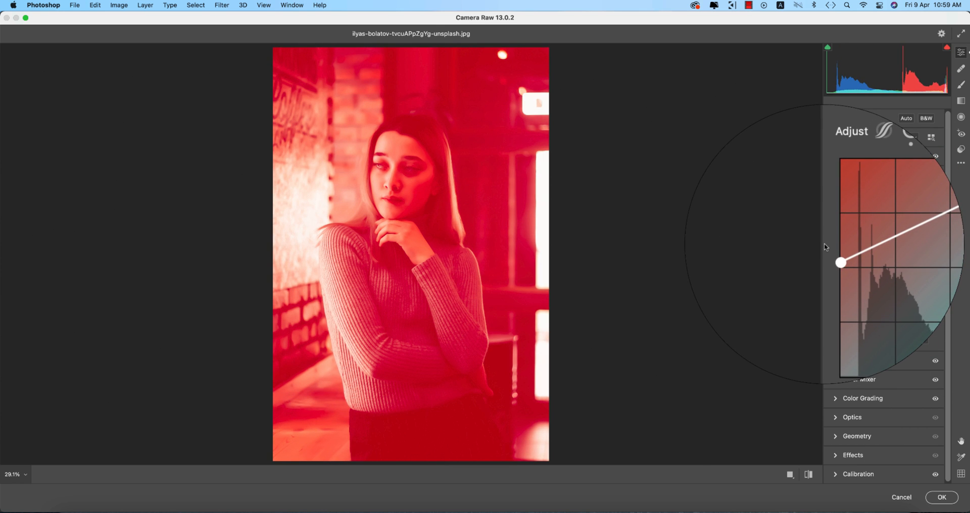
{"action": "left_click_drag", "start_coordinate": [841, 263], "coordinate": [935, 222]}
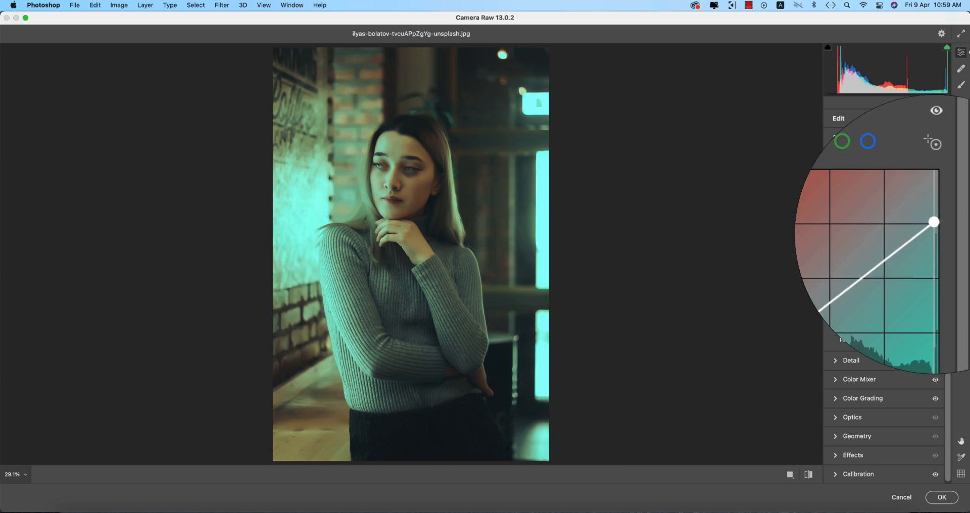
{"action": "key", "text": "cmd+z"}
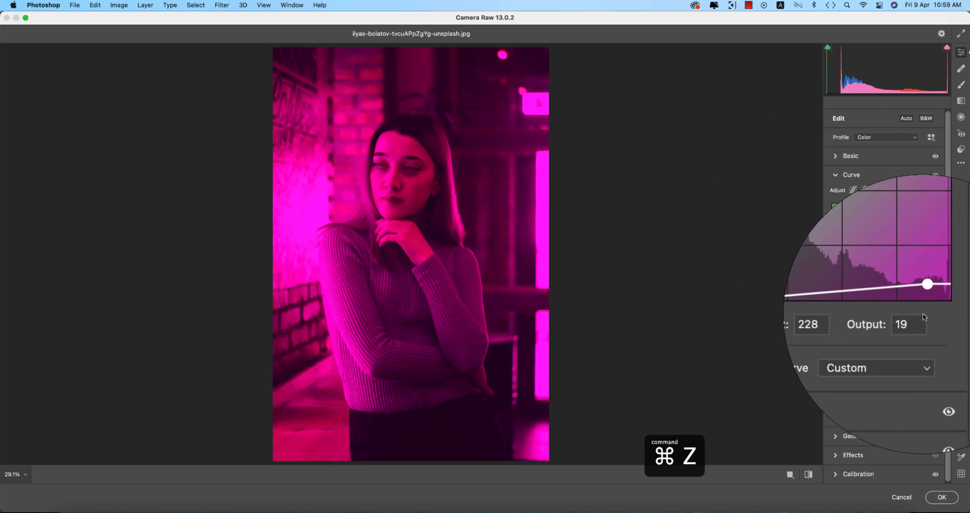
{"action": "key", "text": "cmd+z"}
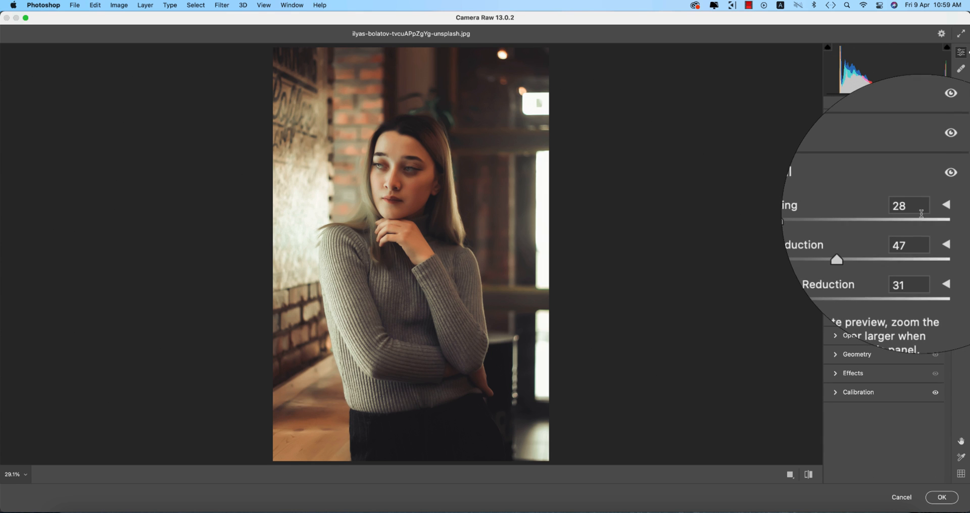
{"action": "left_click", "coordinate": [909, 226]}
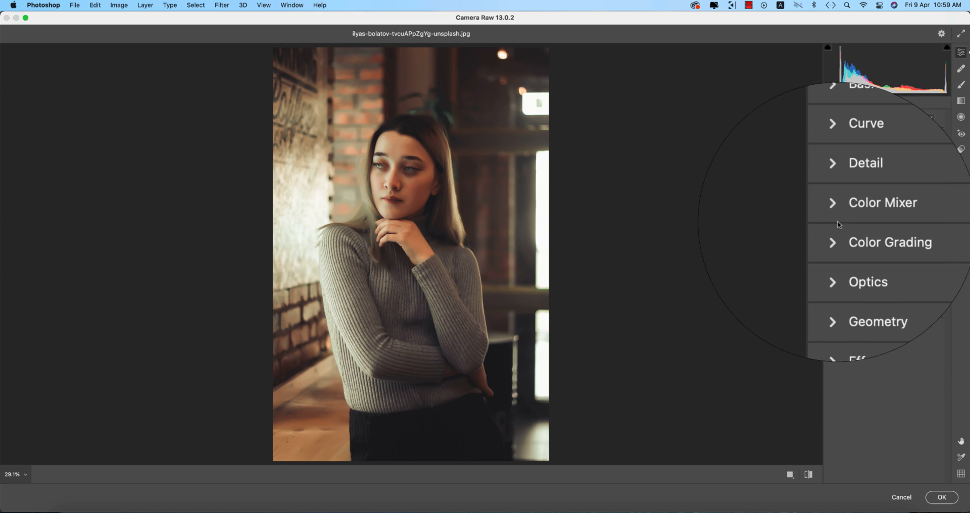
{"action": "left_click", "coordinate": [882, 202]}
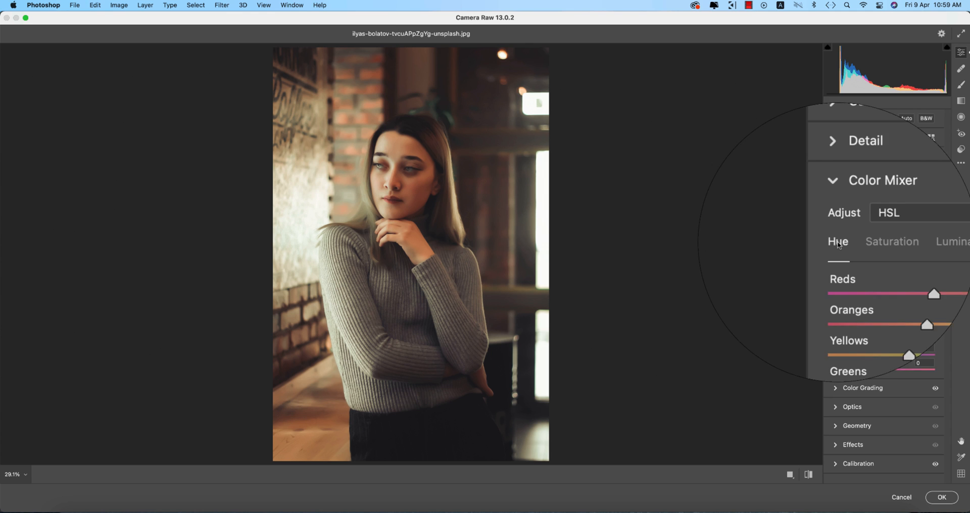
Step: Check the Luminance and Saturation tabs and set Magentas saturation to +23
{"action": "left_click", "coordinate": [899, 241]}
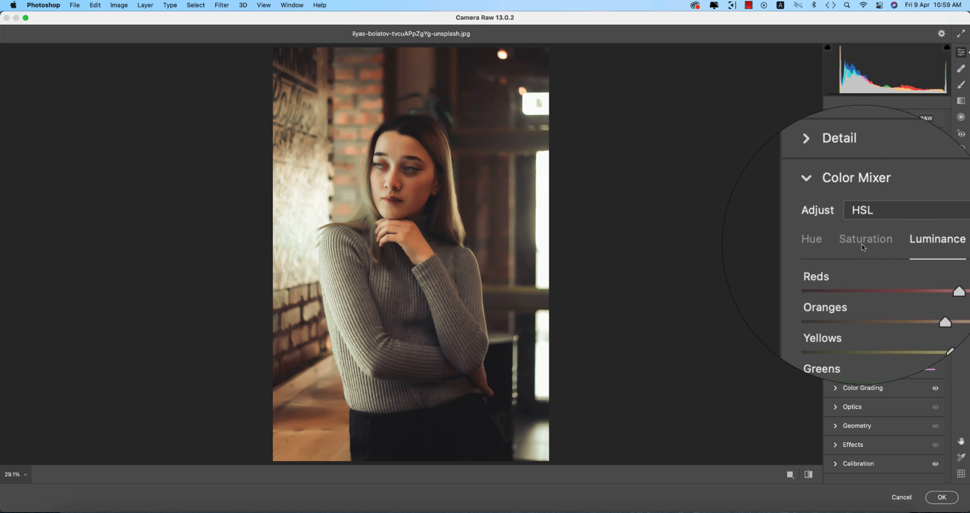
{"action": "left_click", "coordinate": [812, 239]}
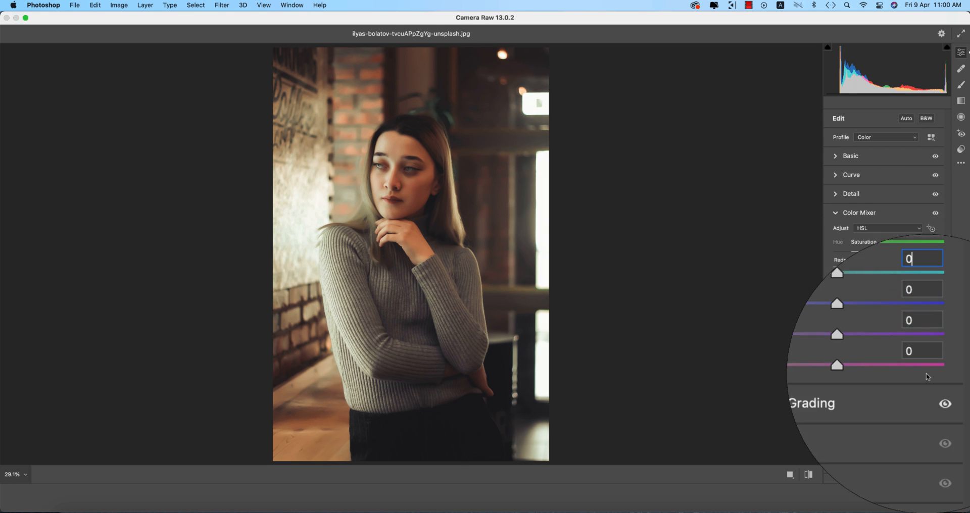
{"action": "left_click", "coordinate": [897, 233]}
{"action": "type", "text": "+23"}
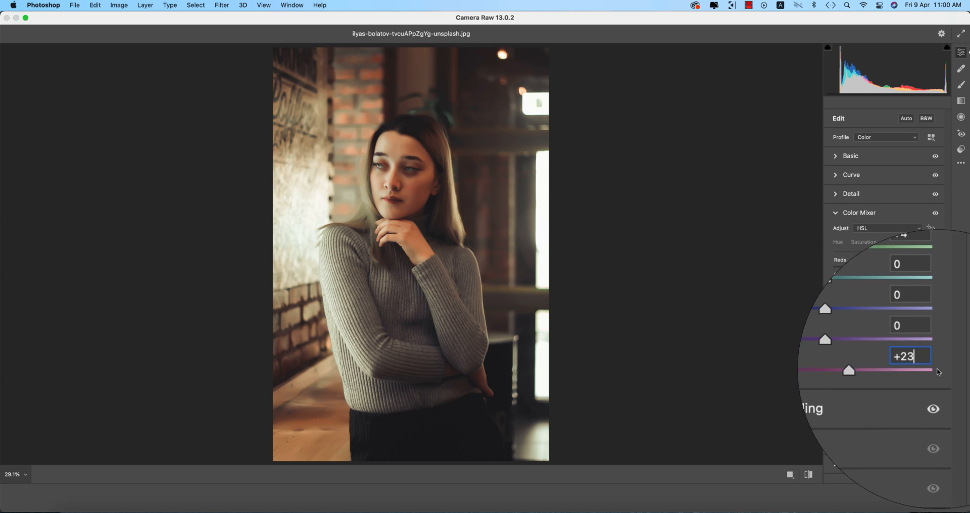
{"action": "left_click", "coordinate": [859, 213]}
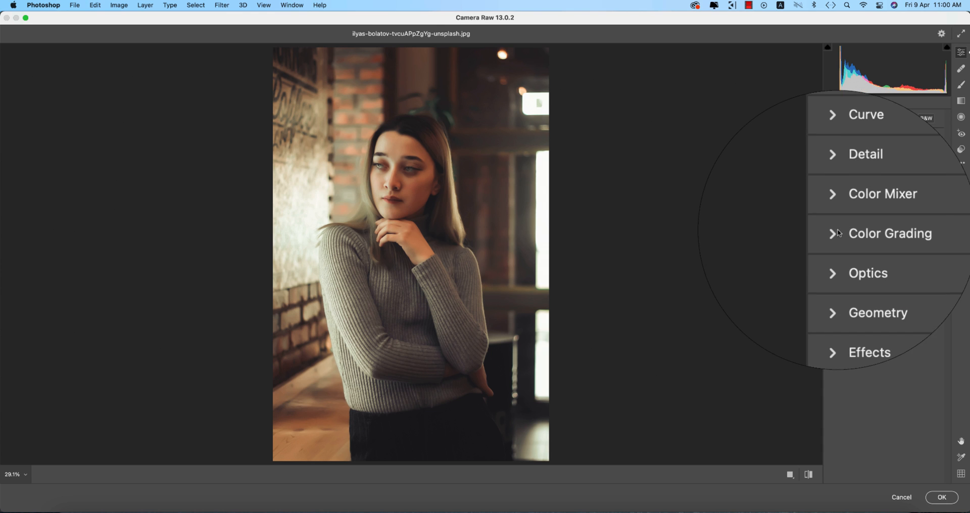
Step: Set the Shadows colour wheel to hue 260, saturation 6, checking the Highlights wheel
{"action": "left_click", "coordinate": [889, 233]}
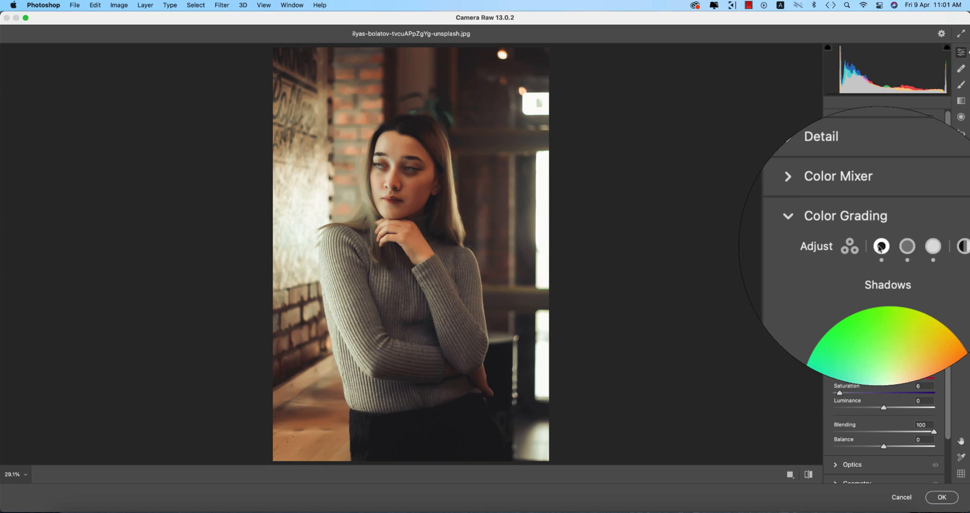
{"action": "left_click", "coordinate": [906, 246]}
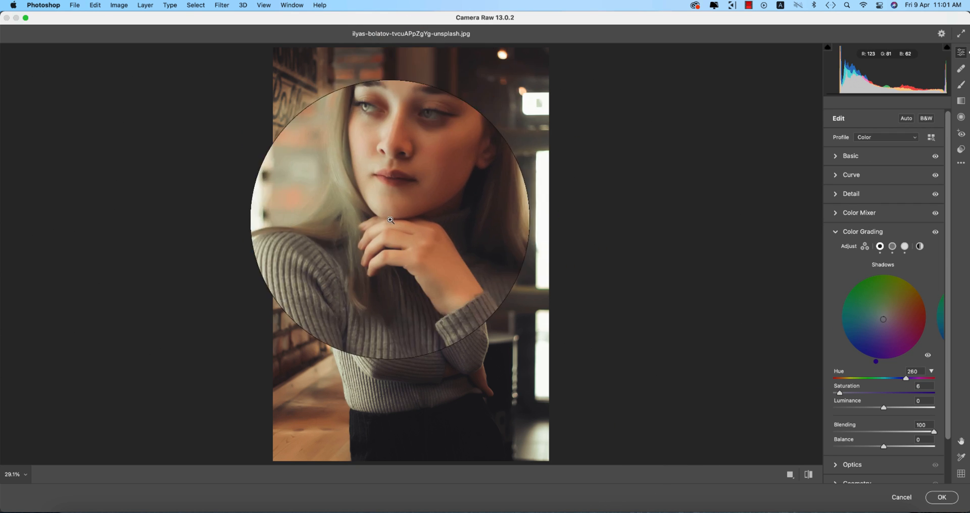
{"action": "left_click_drag", "start_coordinate": [390, 221], "coordinate": [387, 130]}
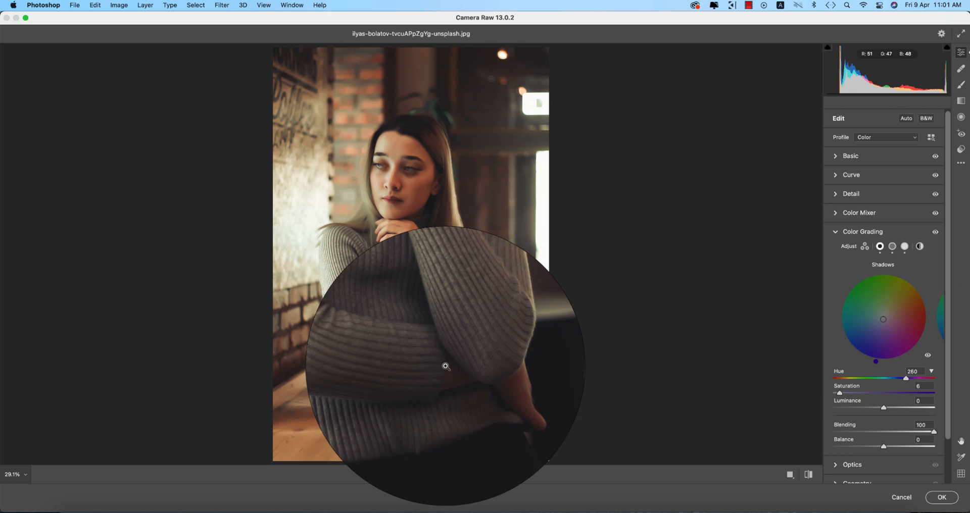
{"action": "left_click", "coordinate": [907, 246]}
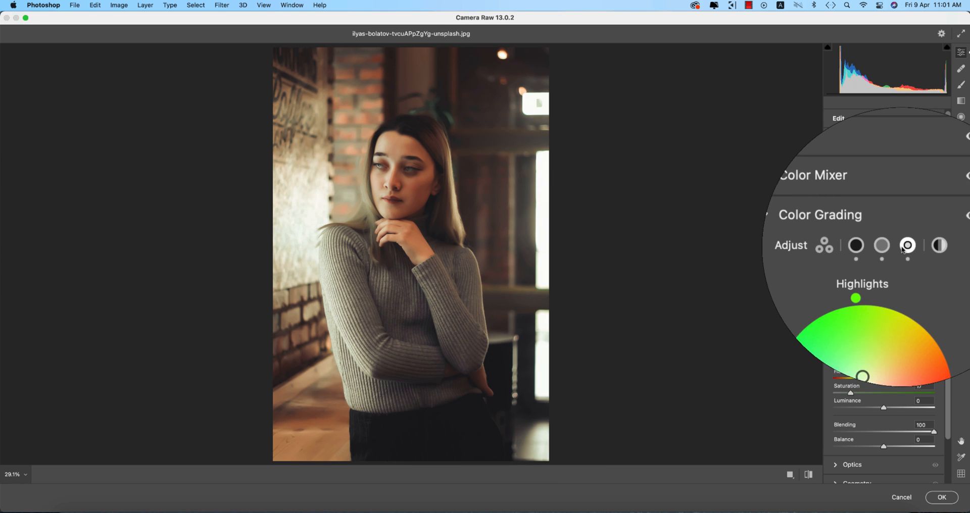
{"action": "left_click", "coordinate": [858, 246]}
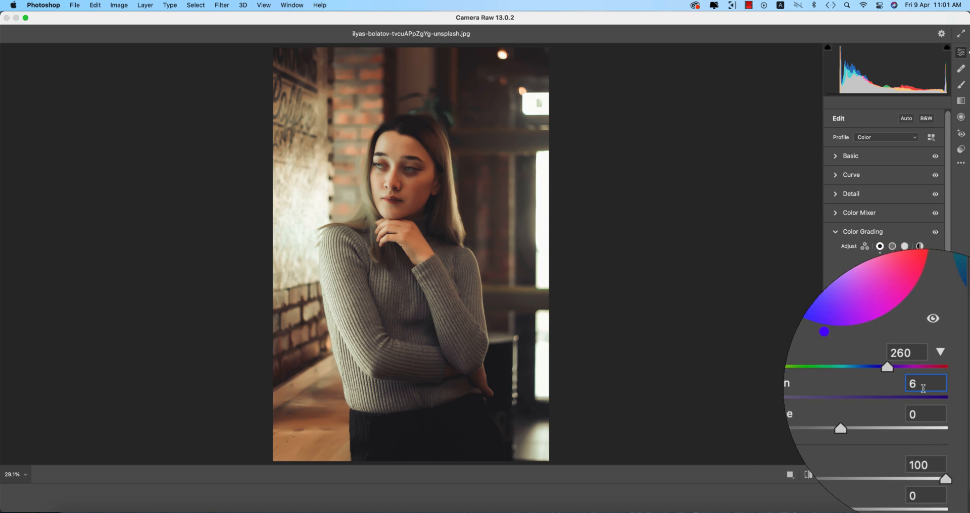
{"action": "left_click", "coordinate": [892, 212]}
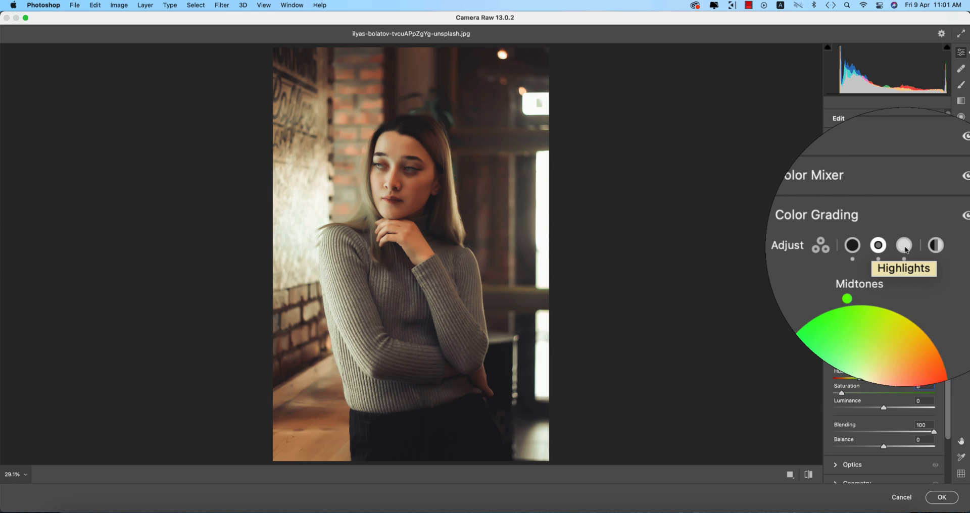
{"action": "left_click", "coordinate": [903, 245]}
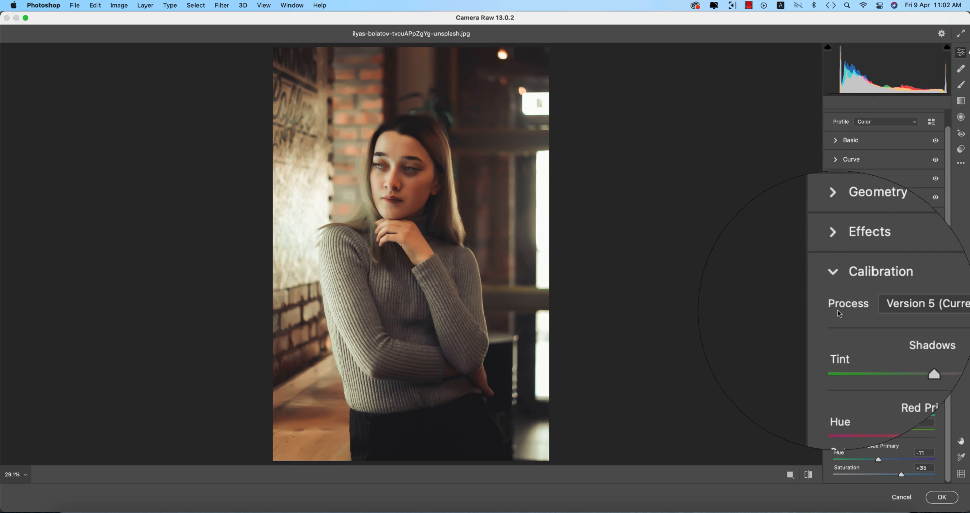
Step: Enter Red Primary hue +5 and saturation +11, and Green Primary hue +18
{"action": "scroll", "scroll_direction": "down", "scroll_amount": 3}
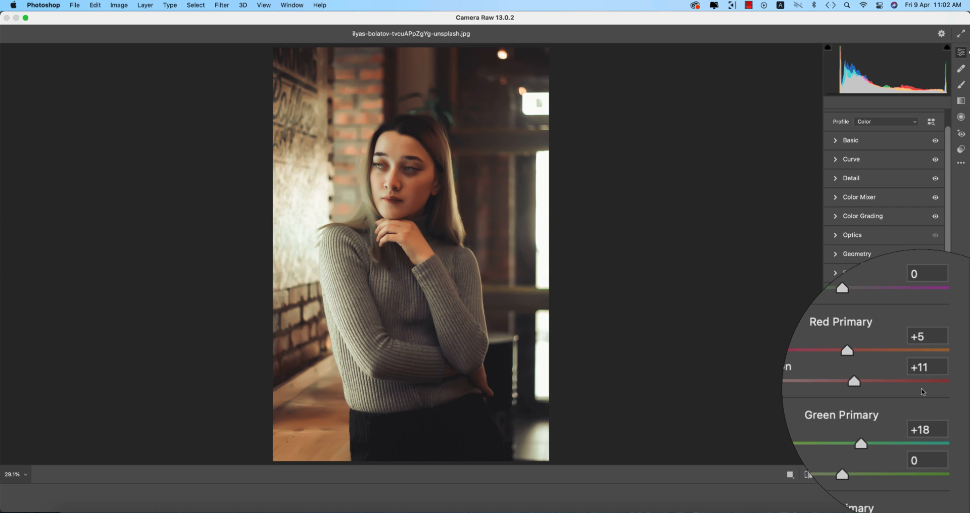
{"action": "left_click", "coordinate": [923, 364]}
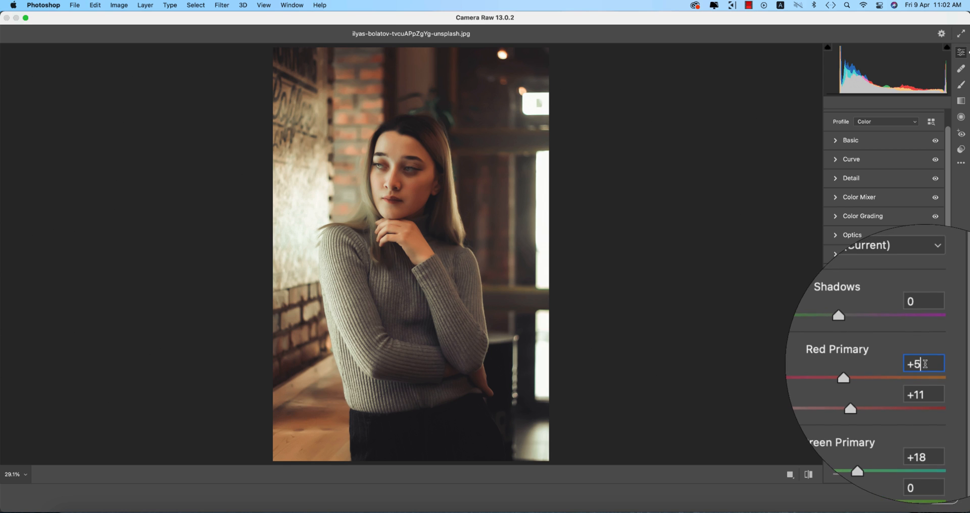
{"action": "scroll", "scroll_direction": "down", "scroll_amount": 3}
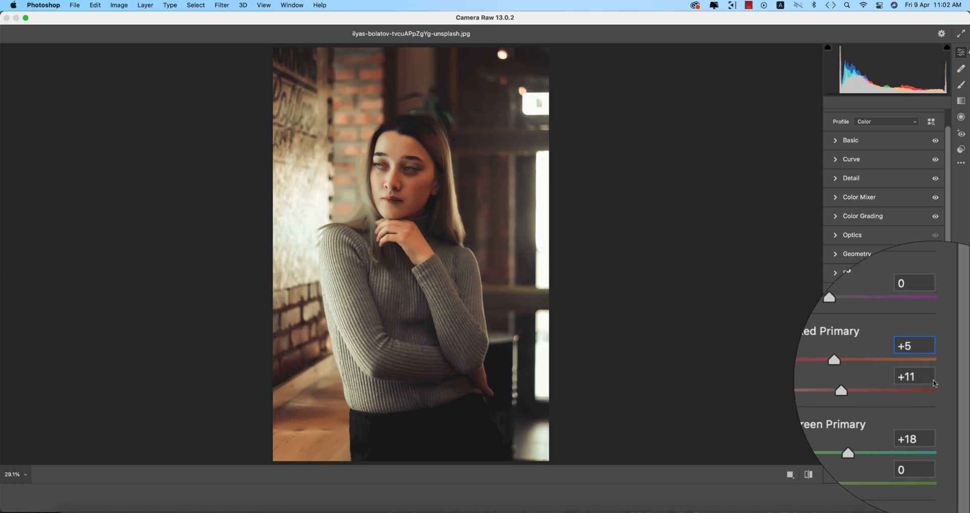
{"action": "left_click", "coordinate": [915, 377]}
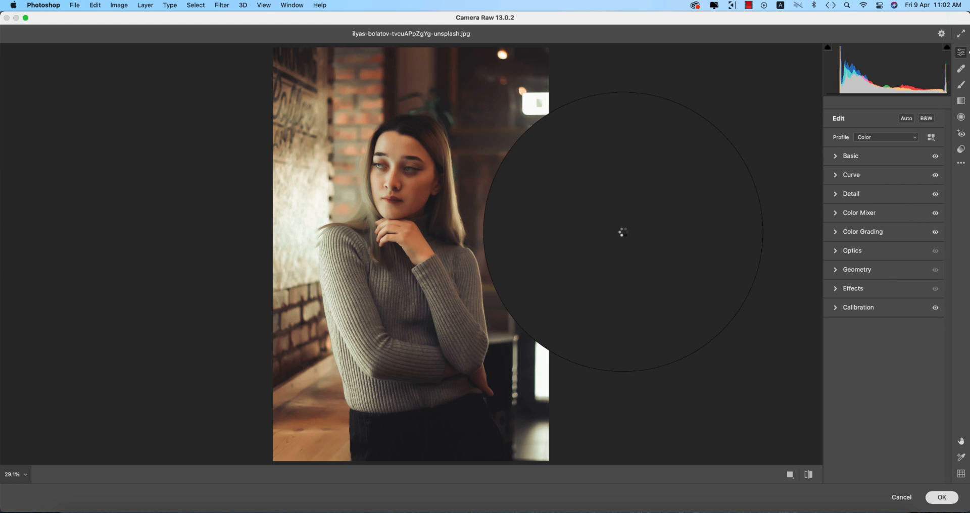
Step: Confirm the Camera Raw edits and select the Background copy layer
{"action": "left_click", "coordinate": [942, 497]}
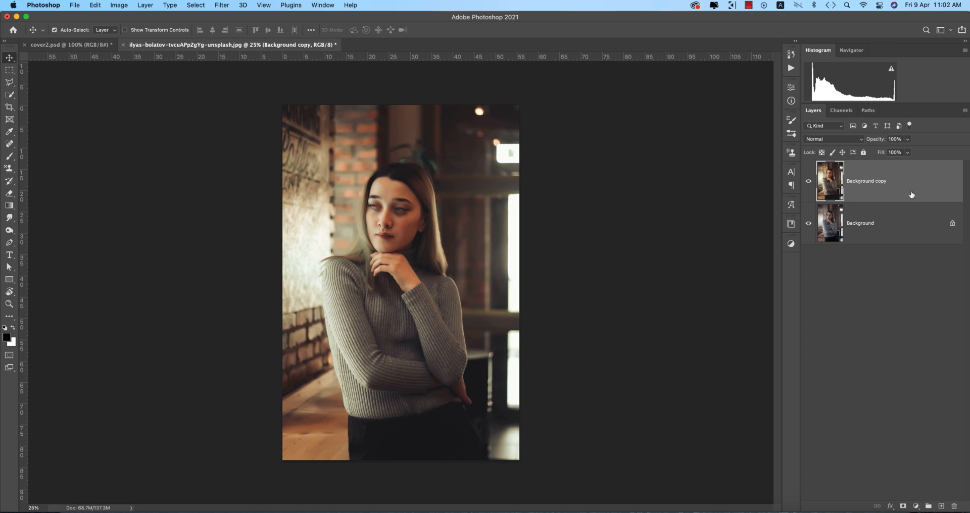
{"action": "left_click", "coordinate": [221, 5]}
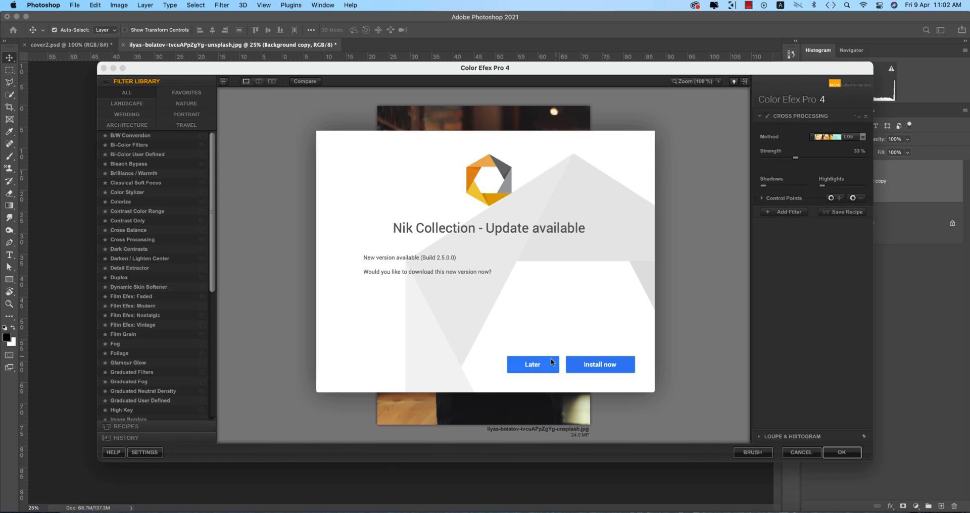
Step: Postpone the Nik update and choose Cross Processing method L02 at 33% strength
{"action": "left_click", "coordinate": [532, 365]}
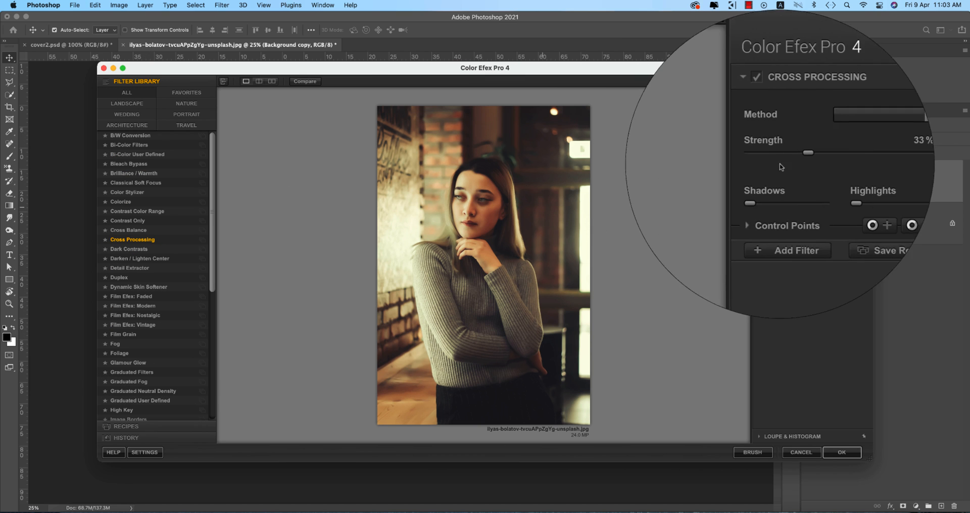
{"action": "left_click", "coordinate": [878, 114]}
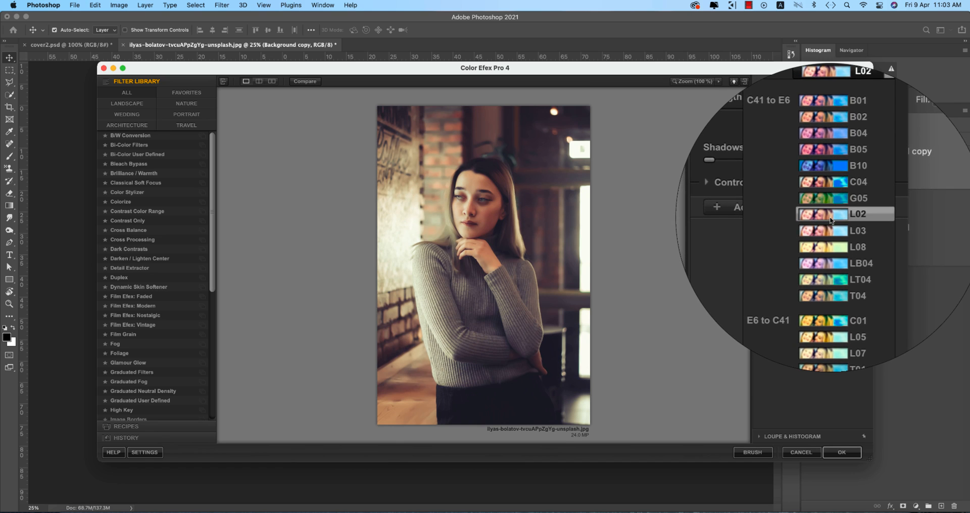
{"action": "left_click", "coordinate": [857, 213]}
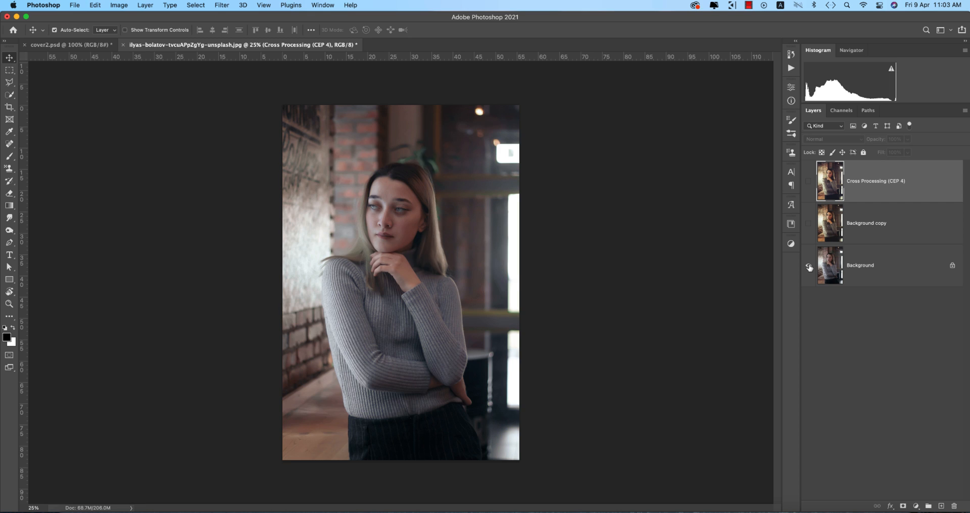
{"action": "mouse_move", "coordinate": [809, 267]}
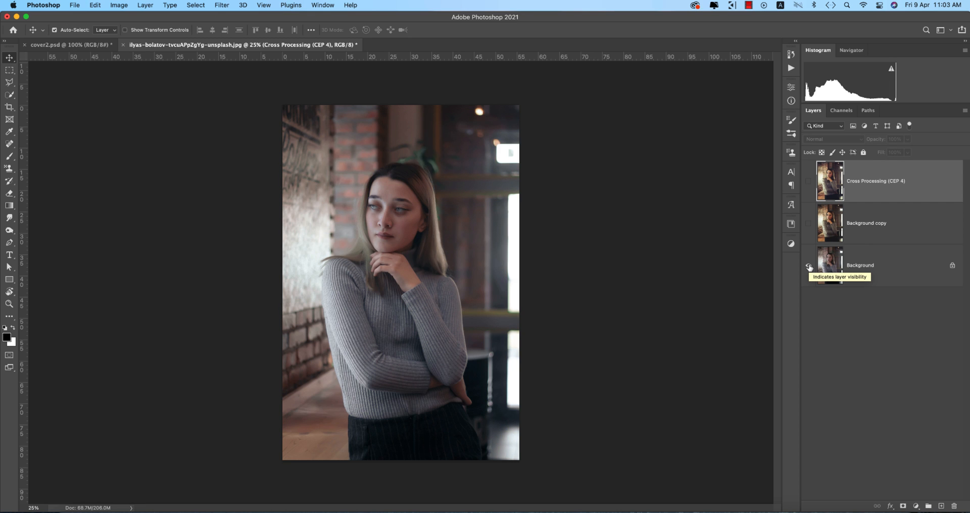